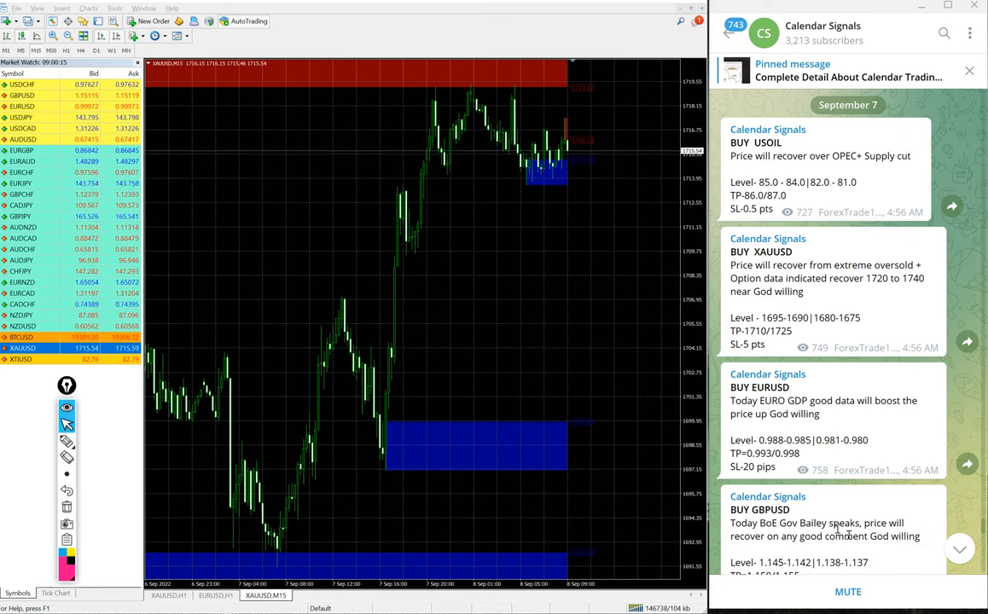
Browse the Calendar Signals posts and check the channel info page before returning
{"action": "scroll", "scroll_direction": "down", "scroll_amount": 3}
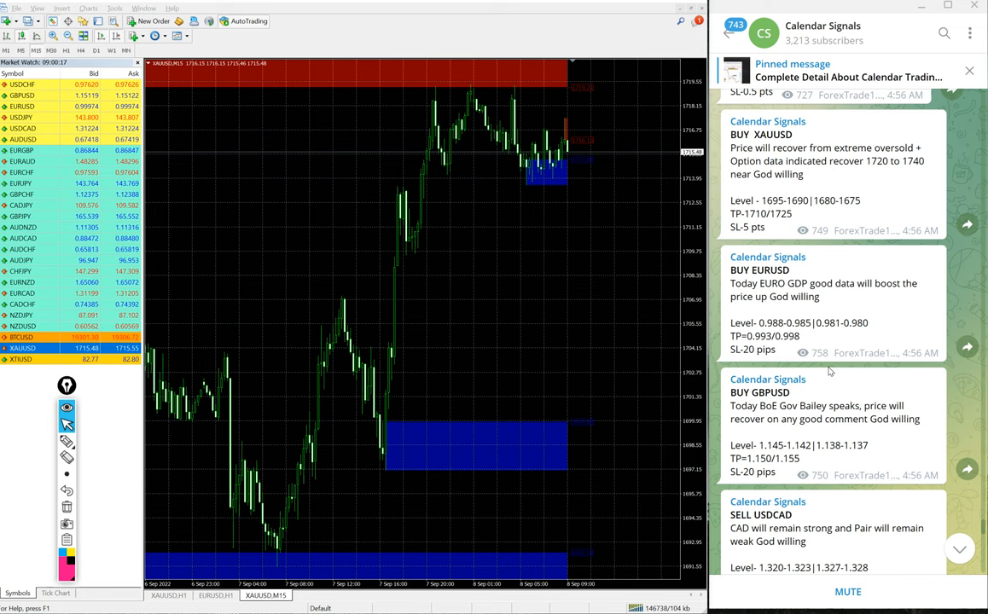
{"action": "scroll", "scroll_direction": "down", "scroll_amount": 3}
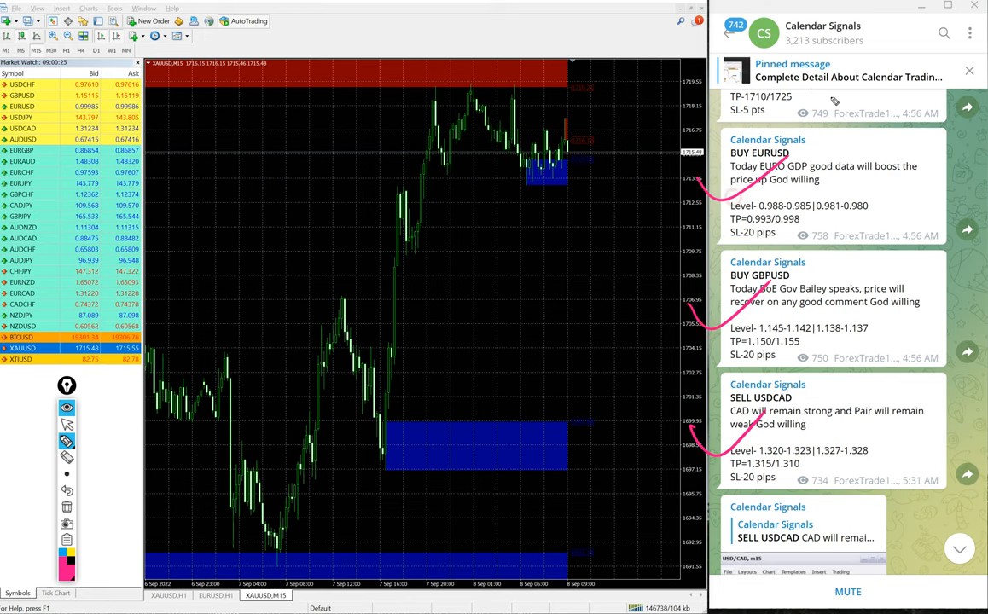
{"action": "scroll", "scroll_direction": "up", "scroll_amount": 3}
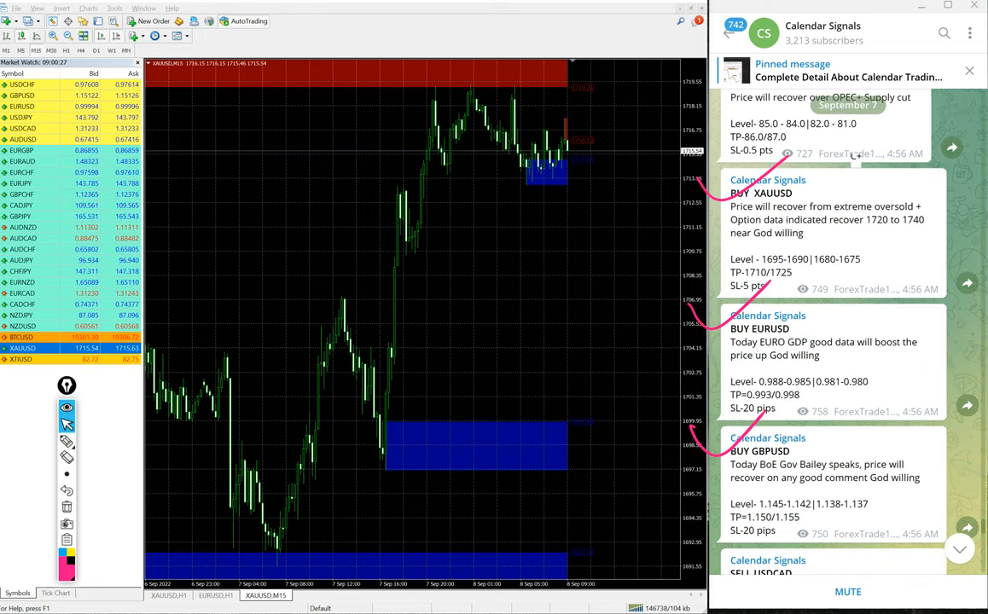
{"action": "scroll", "scroll_direction": "up", "scroll_amount": 3}
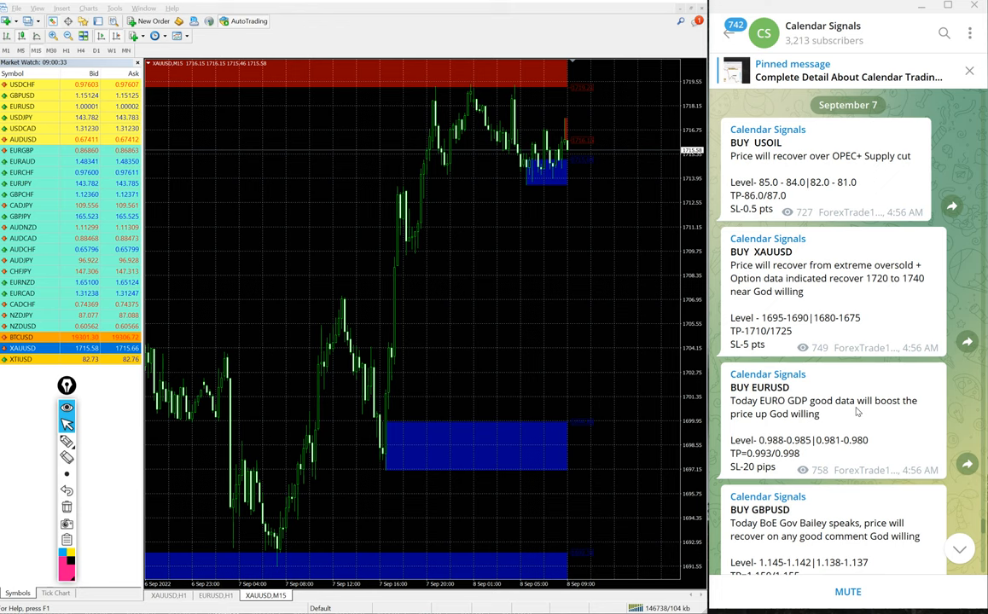
{"action": "left_click", "coordinate": [822, 32]}
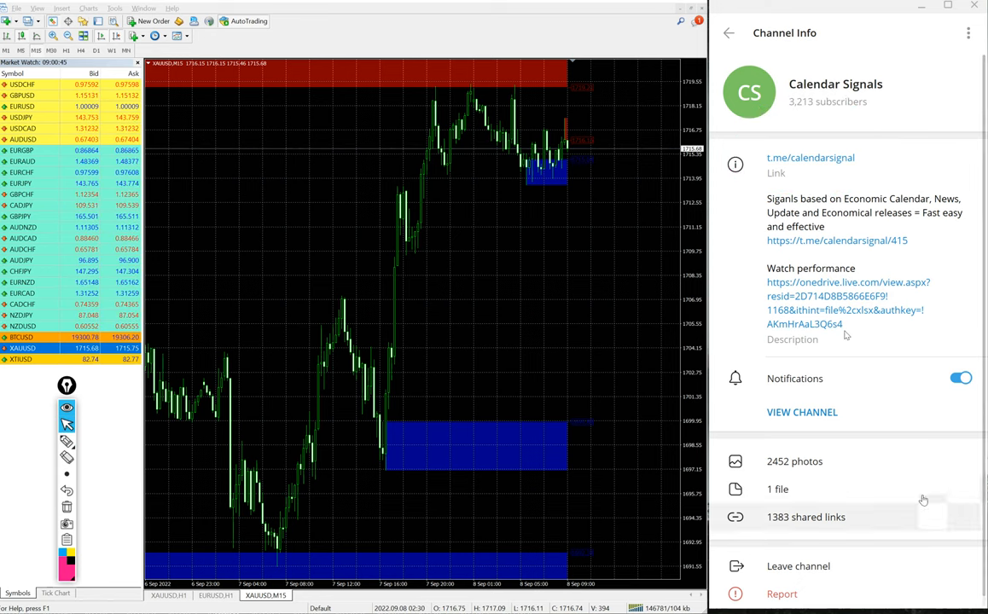
{"action": "left_click", "coordinate": [729, 33]}
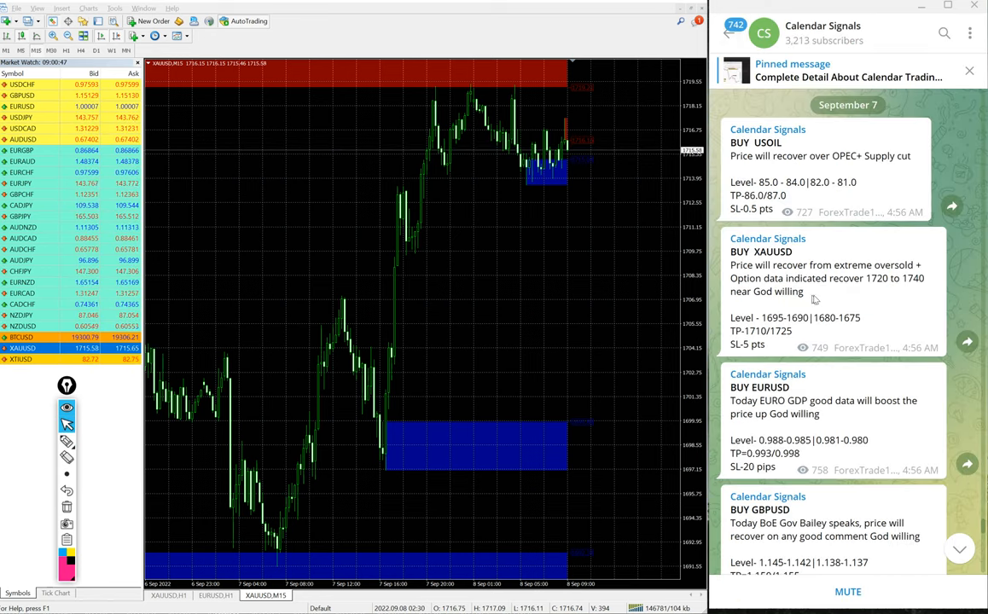
{"action": "mouse_move", "coordinate": [846, 385]}
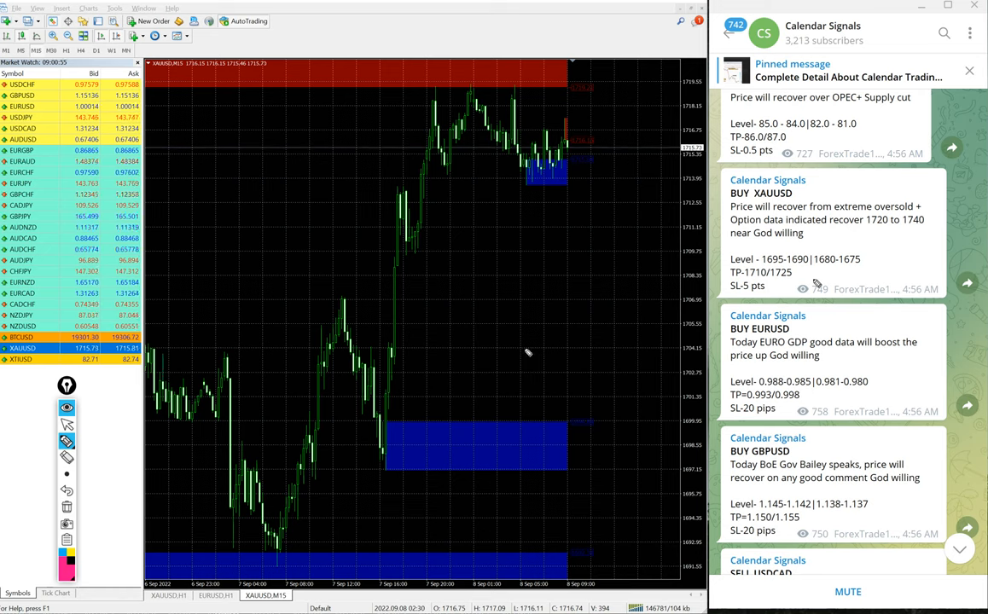
Handwrite oversold-recovery notes, then mark the GBPUSD 1.1410 entry at the chart low
{"action": "left_click_drag", "start_coordinate": [478, 448], "coordinate": [512, 500]}
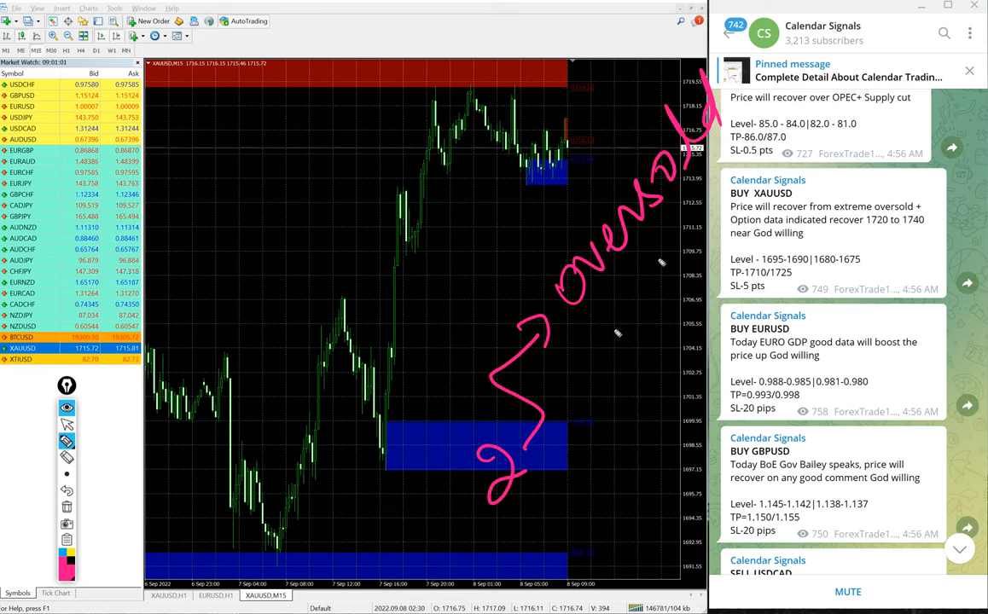
{"action": "left_click_drag", "start_coordinate": [588, 333], "coordinate": [648, 376]}
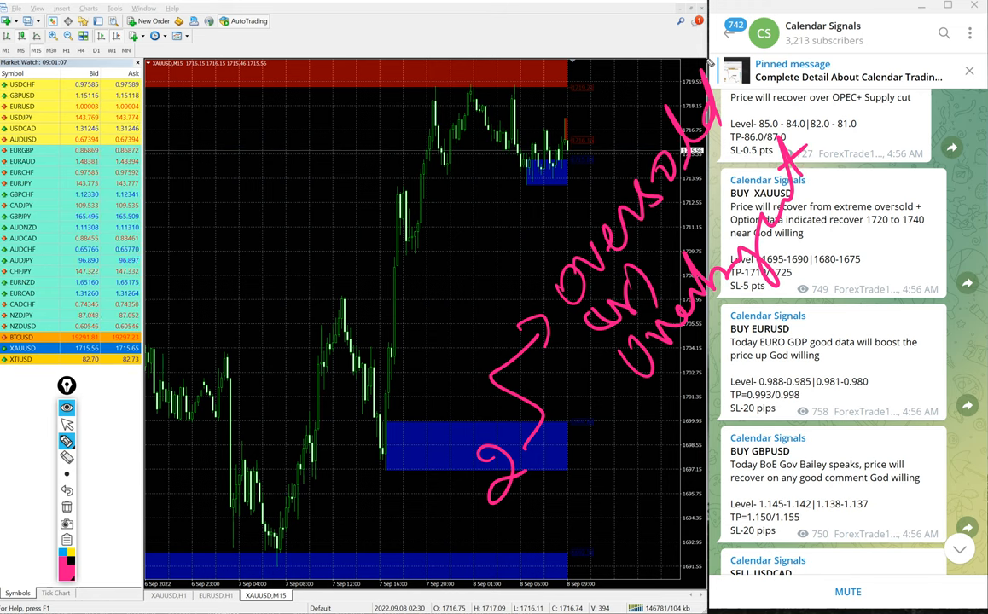
{"action": "mouse_move", "coordinate": [551, 420]}
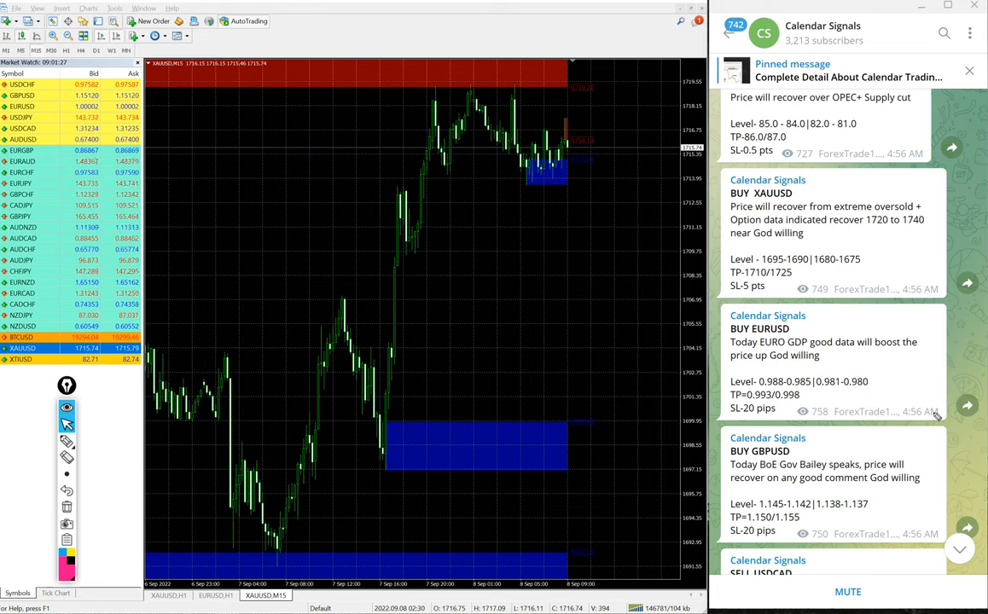
{"action": "scroll", "scroll_direction": "up", "scroll_amount": 3}
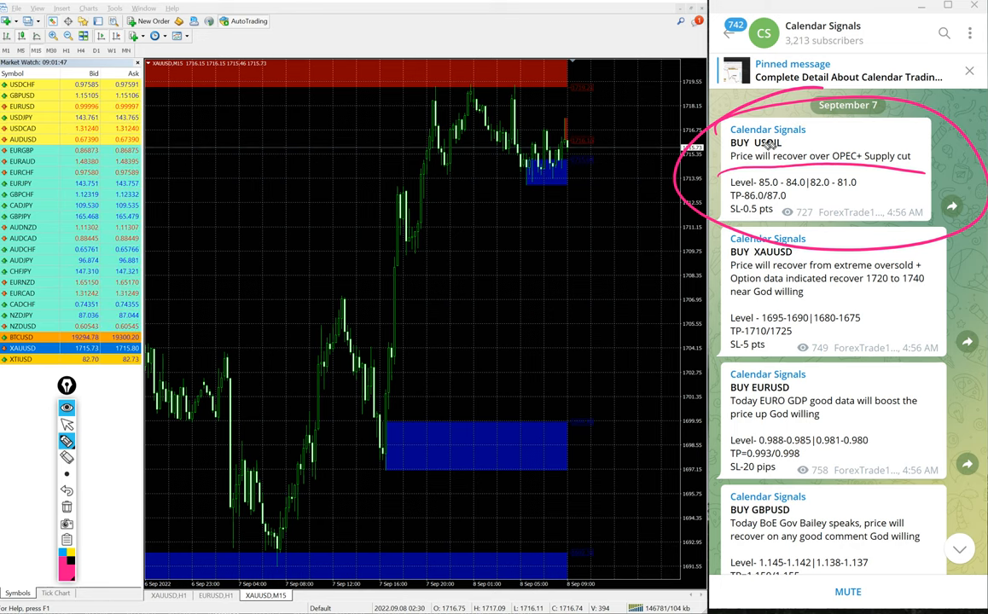
{"action": "mouse_move", "coordinate": [827, 218]}
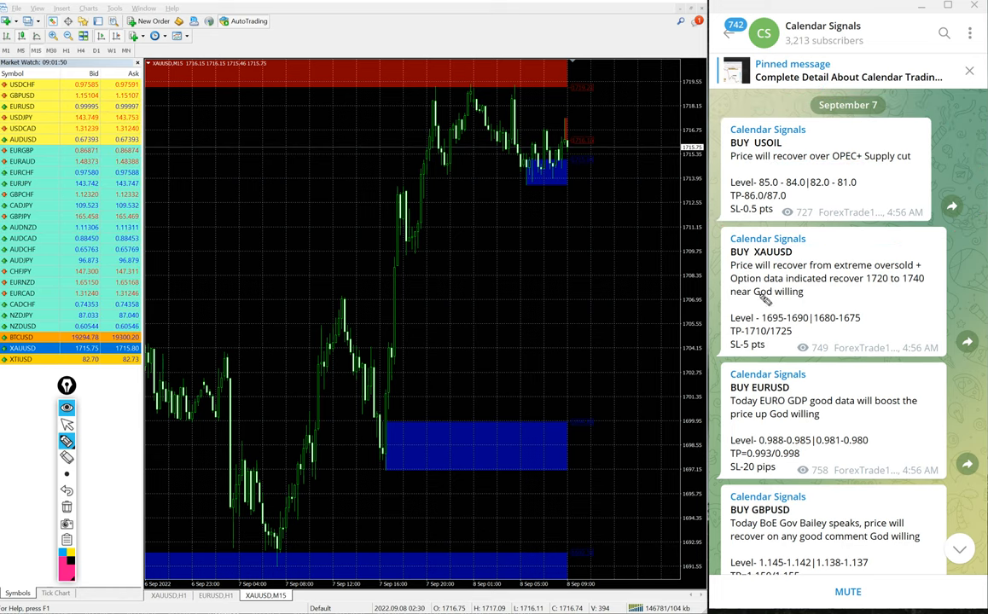
{"action": "mouse_move", "coordinate": [773, 301]}
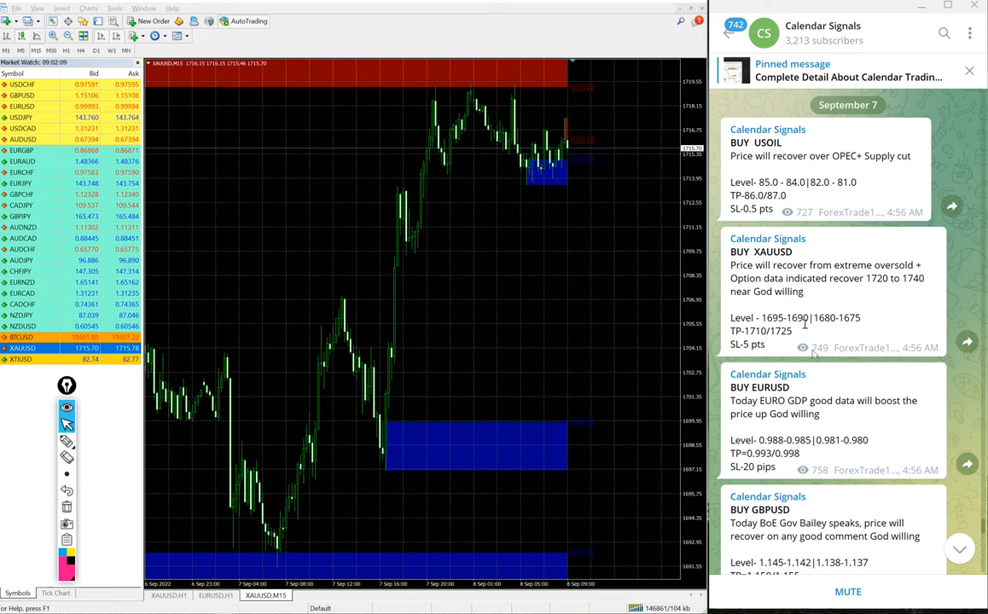
{"action": "scroll", "scroll_direction": "down", "scroll_amount": 3}
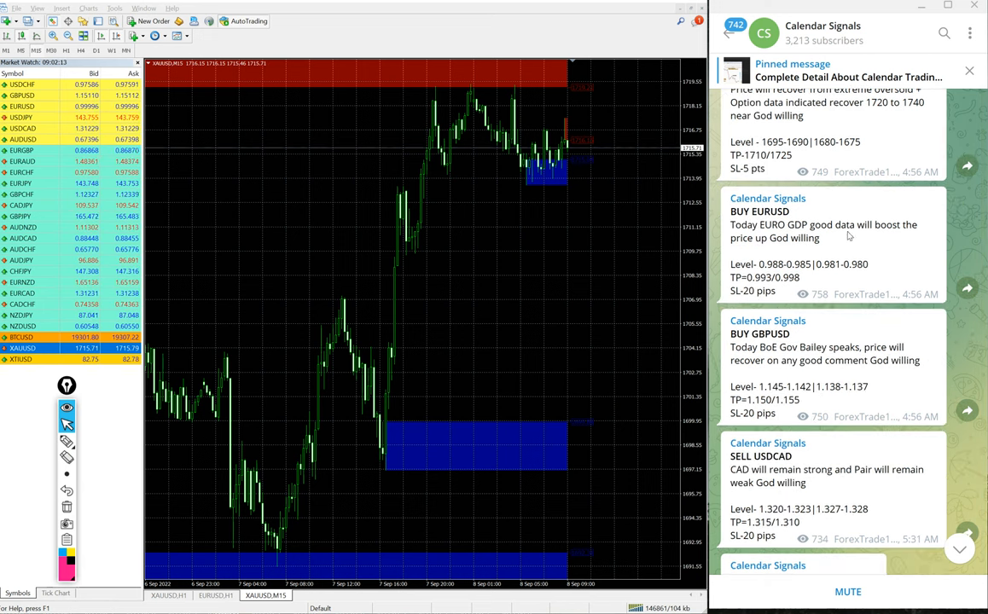
{"action": "scroll", "scroll_direction": "down", "scroll_amount": 3}
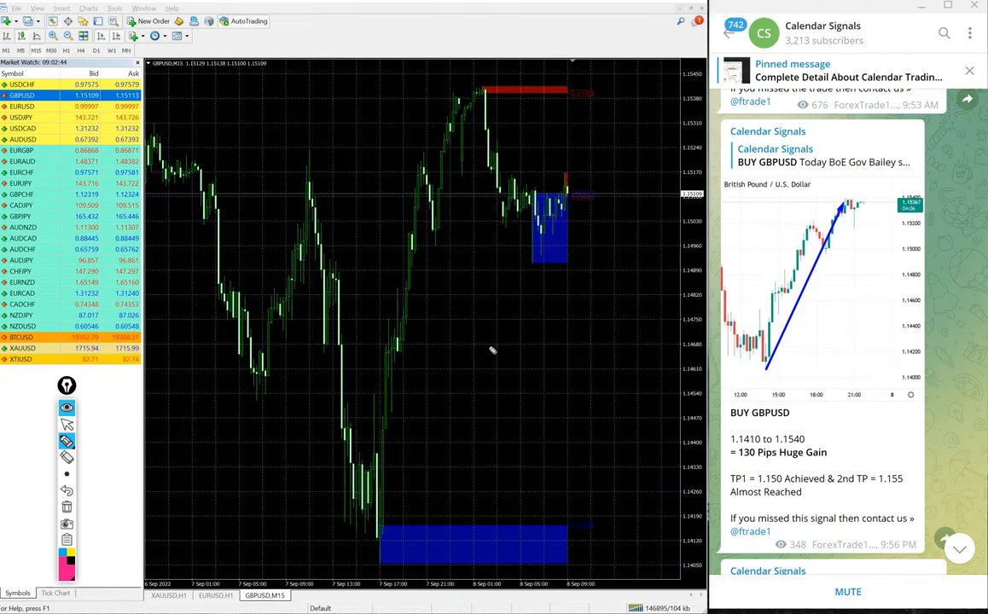
{"action": "mouse_move", "coordinate": [596, 452]}
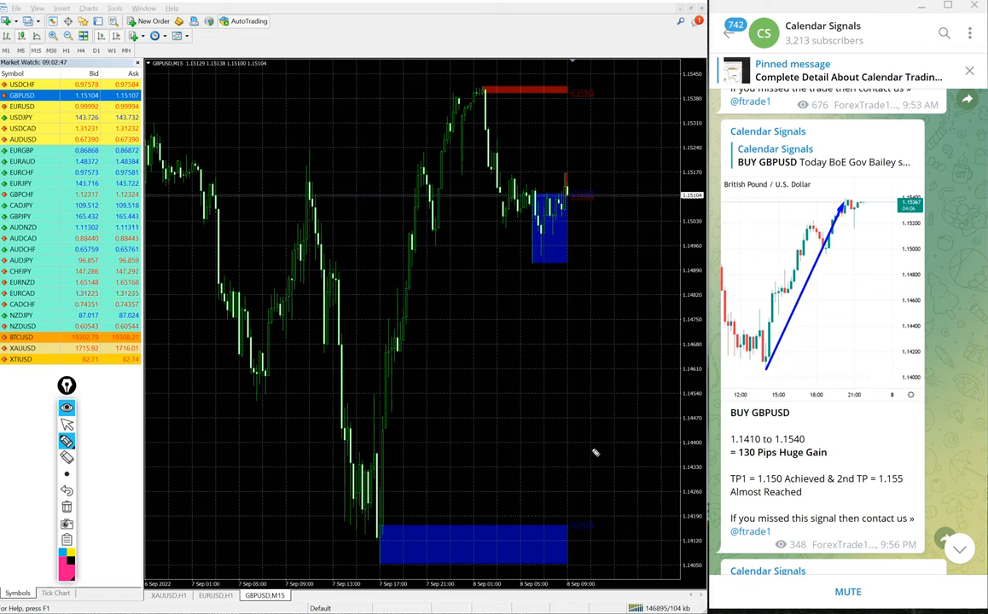
{"action": "mouse_move", "coordinate": [561, 444]}
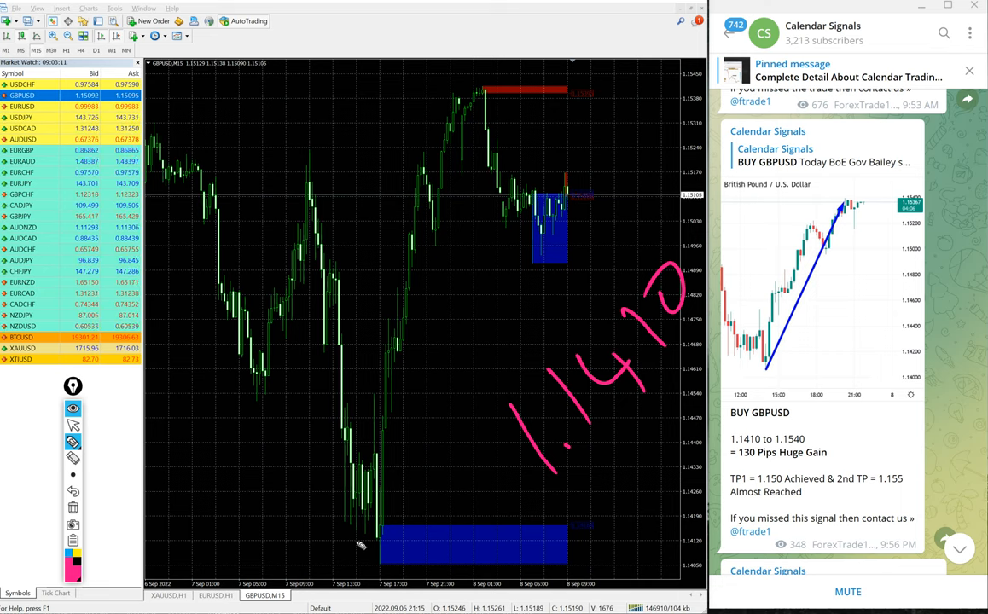
{"action": "left_click_drag", "start_coordinate": [369, 547], "coordinate": [482, 86]}
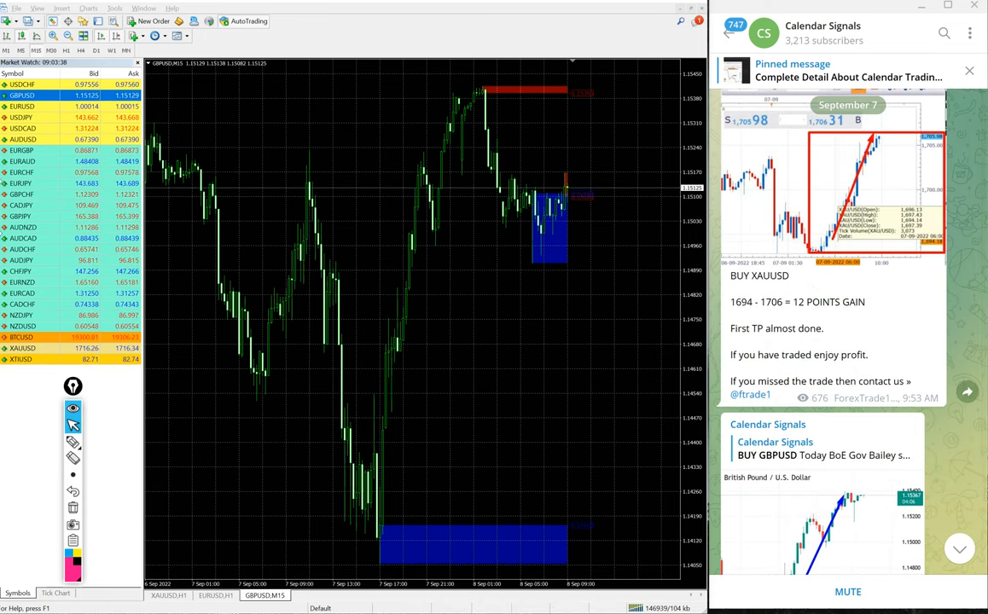
Switch to XAUUSD and circle the 1694 entry near the 7 Sep morning low
{"action": "left_click", "coordinate": [23, 348]}
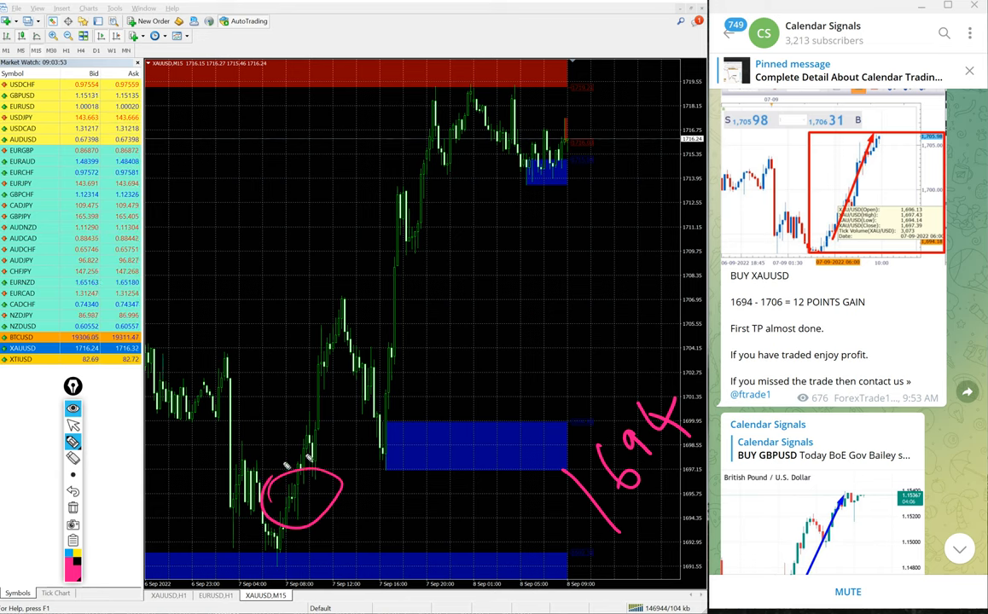
{"action": "left_click_drag", "start_coordinate": [299, 478], "coordinate": [444, 85]}
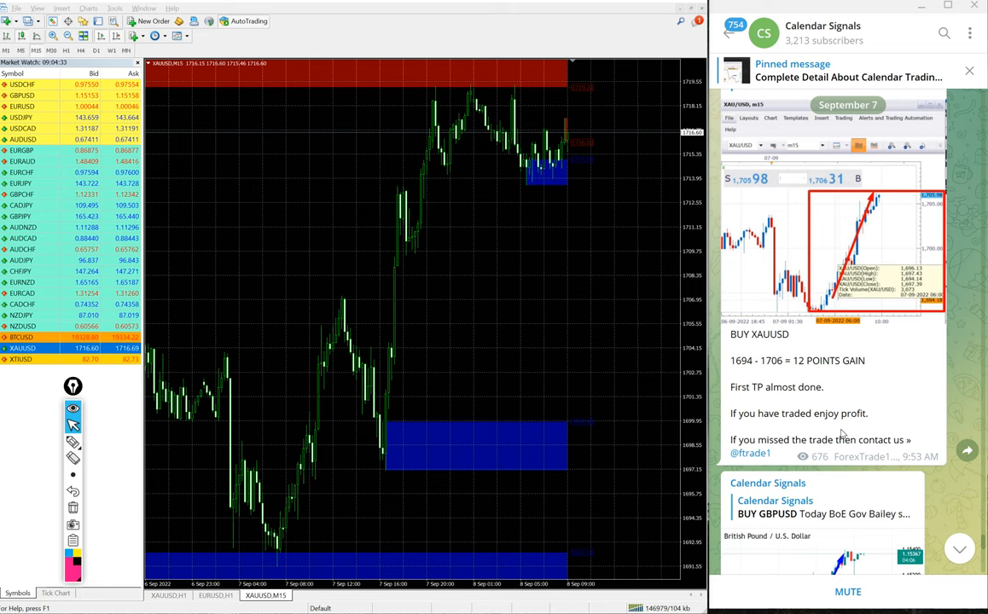
Scroll the channel down to the BUY USOIL post claiming a 1.4-point gain
{"action": "scroll", "scroll_direction": "down", "scroll_amount": 3}
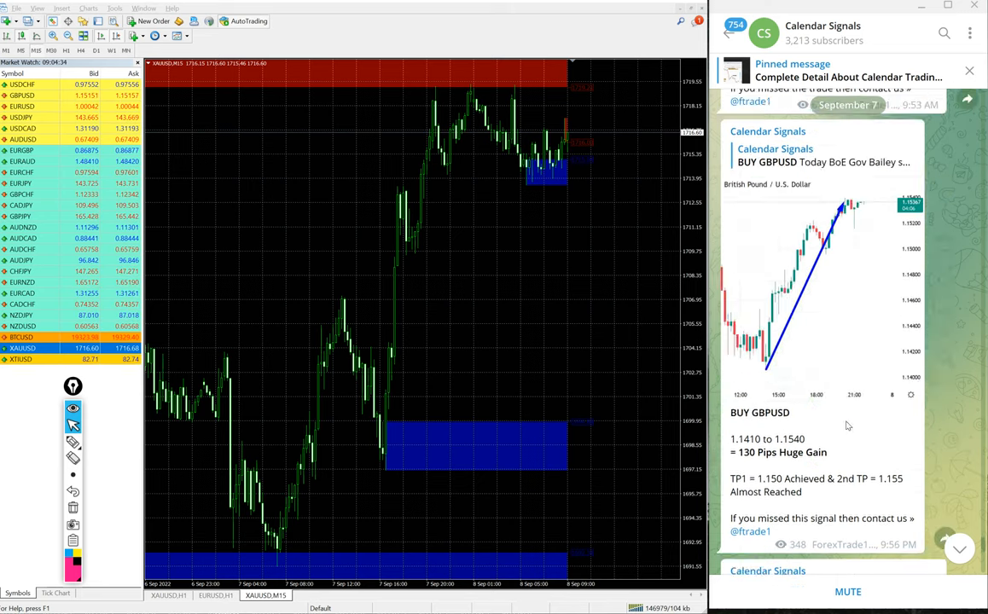
{"action": "scroll", "scroll_direction": "down", "scroll_amount": 3}
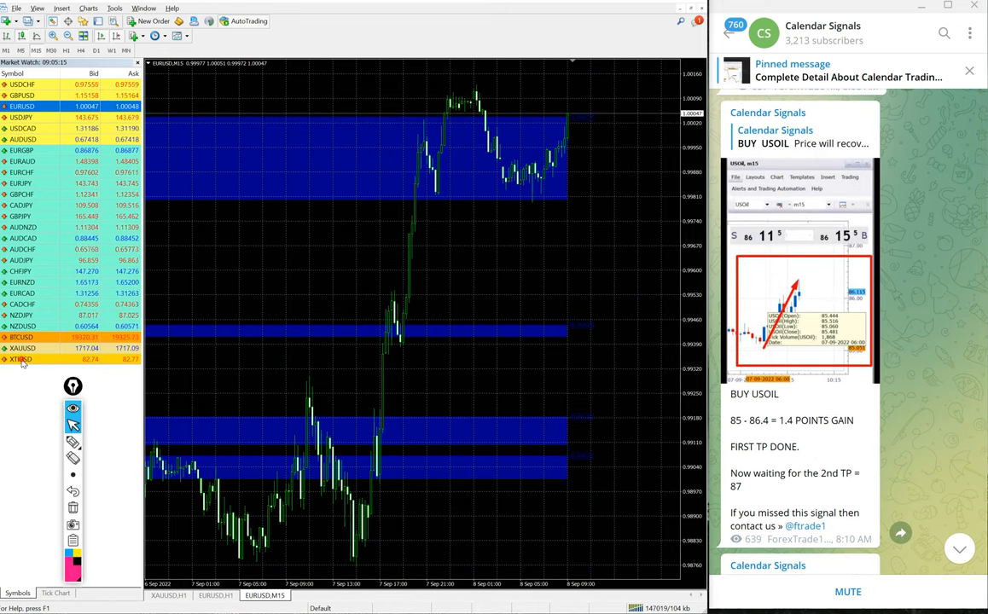
Switch to XTIUSD and mark the oil signal's second take-profit target
{"action": "left_click", "coordinate": [22, 358]}
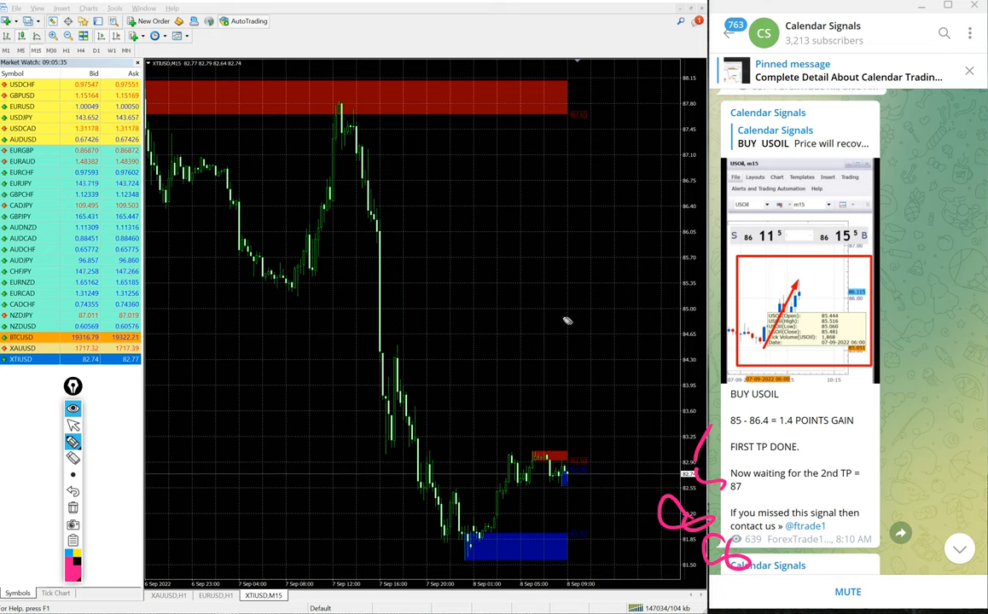
{"action": "left_click_drag", "start_coordinate": [294, 316], "coordinate": [346, 94]}
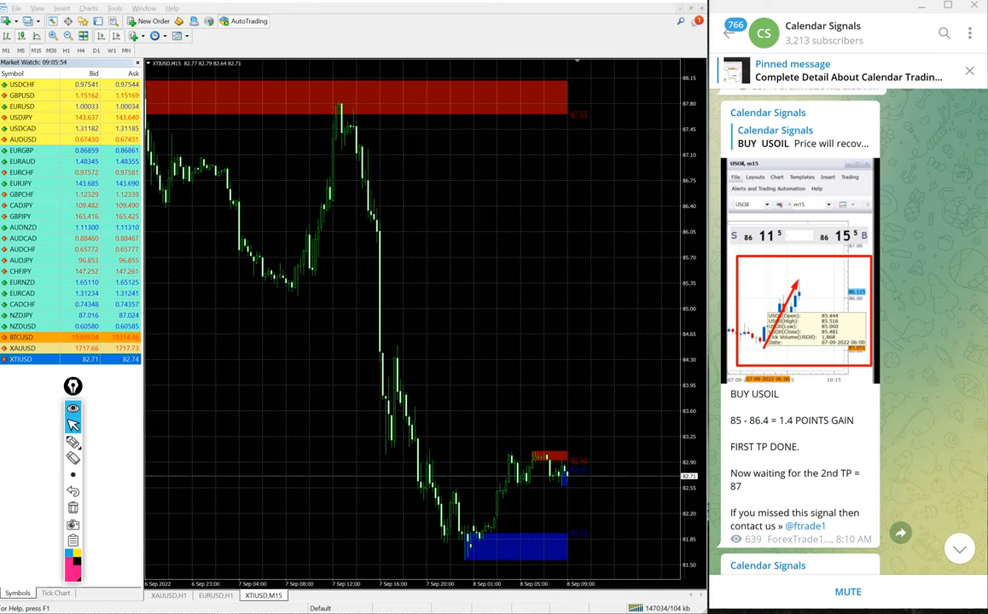
{"action": "scroll", "scroll_direction": "up", "scroll_amount": 3}
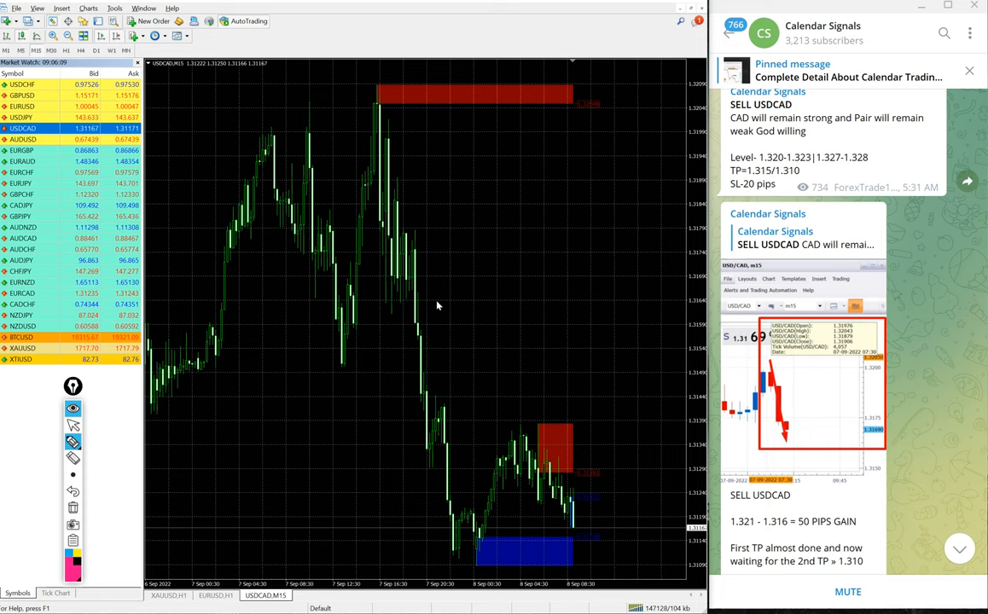
{"action": "left_click_drag", "start_coordinate": [700, 350], "coordinate": [674, 435]}
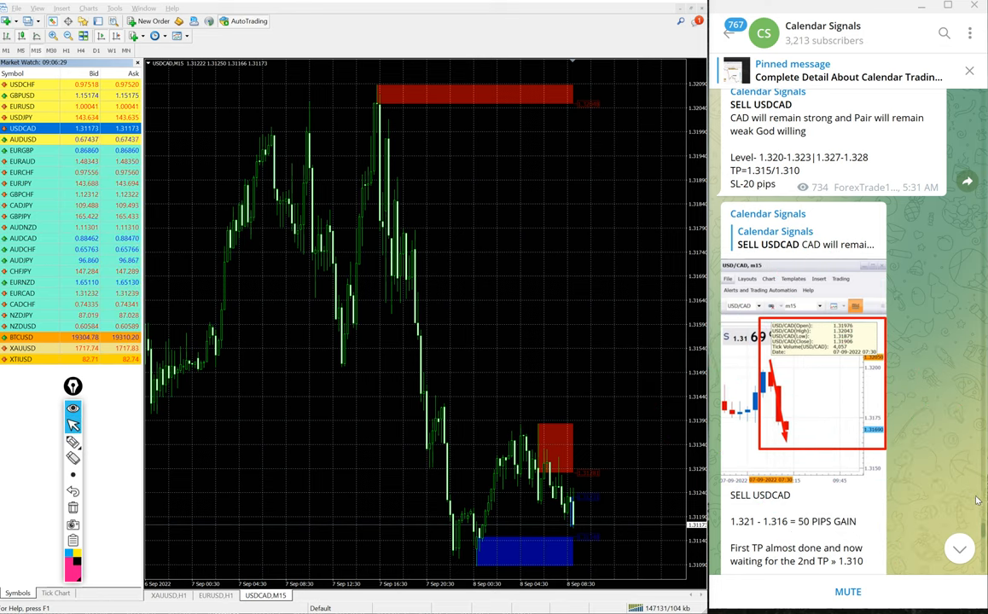
Scroll up to the 4:56 AM signals, then back to the 12-point XAUUSD post
{"action": "scroll", "scroll_direction": "up", "scroll_amount": 3}
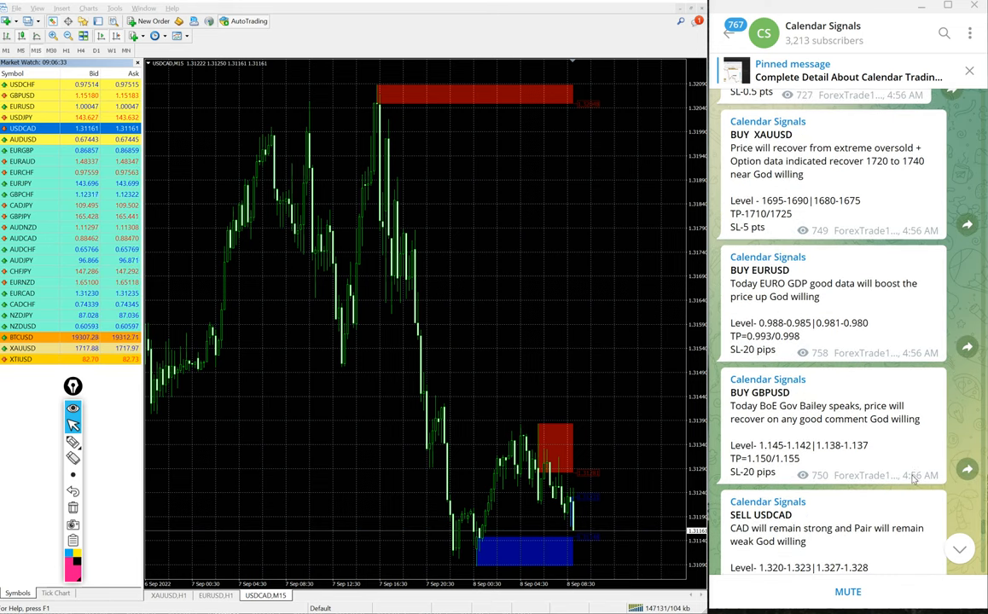
{"action": "mouse_move", "coordinate": [872, 449]}
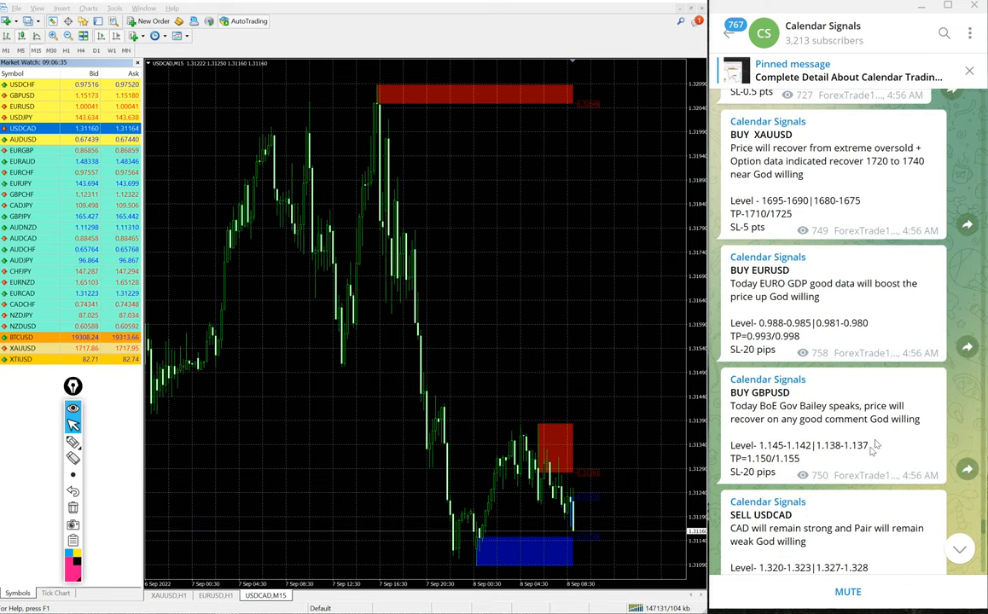
{"action": "scroll", "scroll_direction": "down", "scroll_amount": 3}
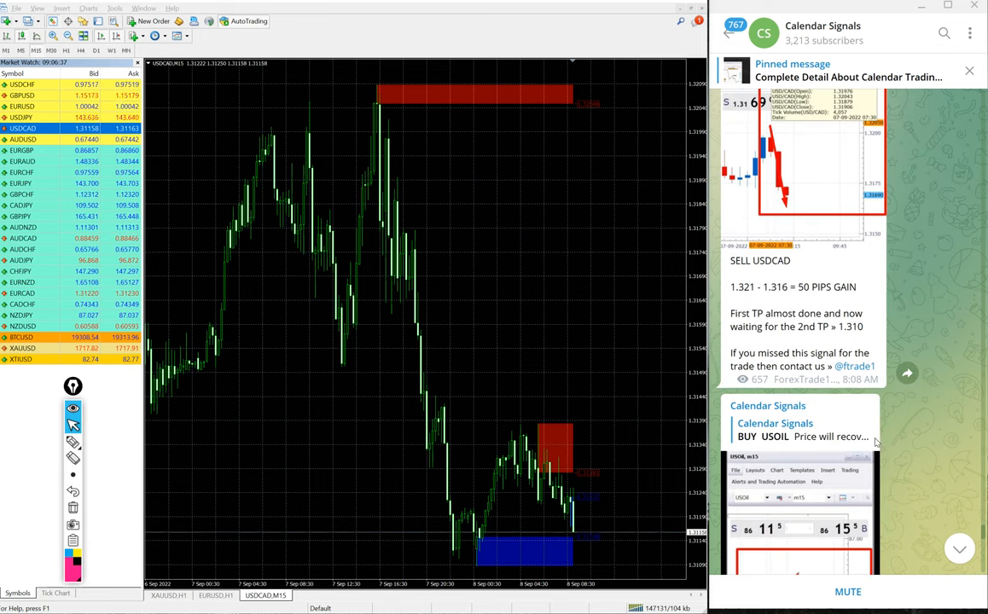
{"action": "scroll", "scroll_direction": "down", "scroll_amount": 3}
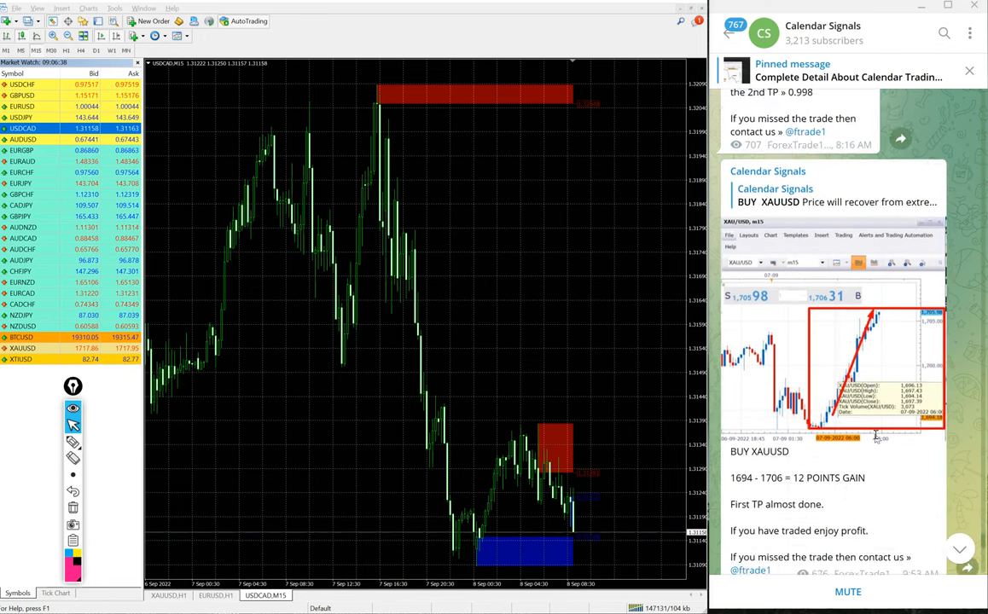
{"action": "scroll", "scroll_direction": "down", "scroll_amount": 3}
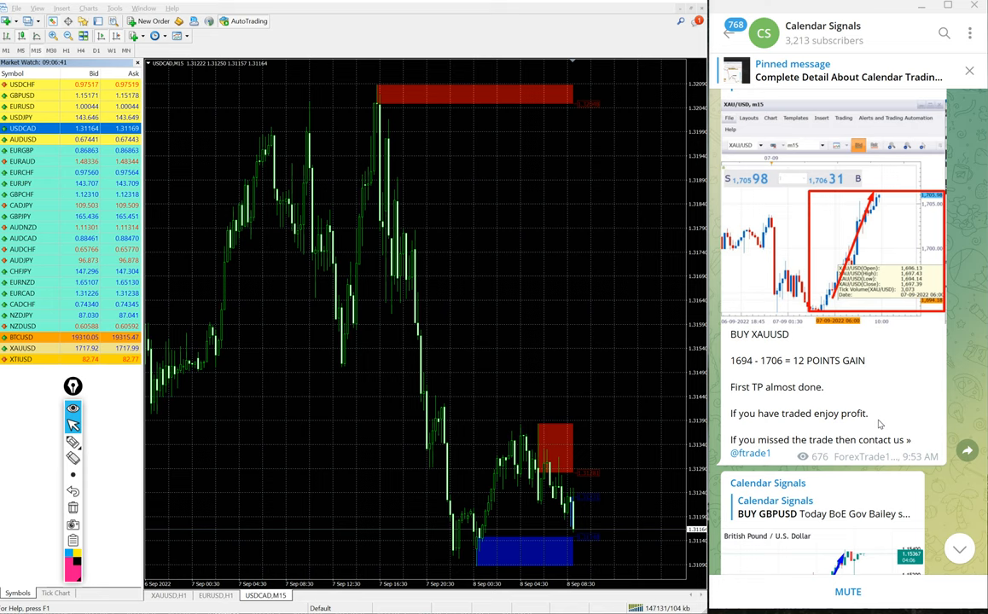